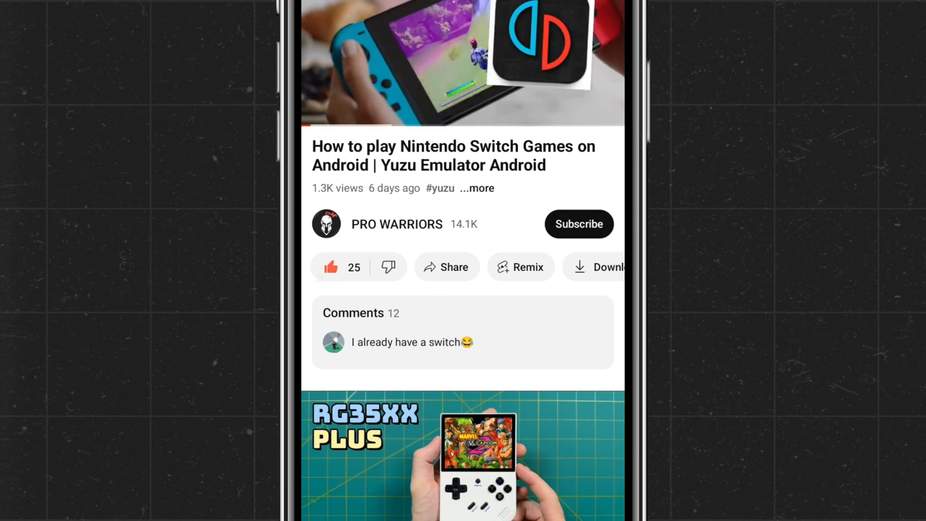
Step: Leave YouTube and search the web for Winlator, showing winlator.app and GitHub results
left_click(579, 223)
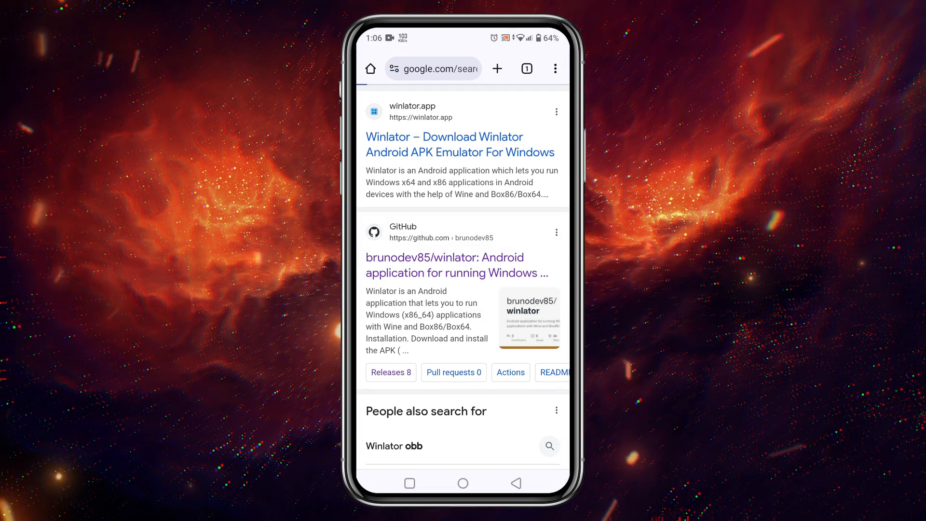
Step: Open the brunodev85/winlator project's Winlator 5.0 latest release and scroll to its assets
left_click(445, 265)
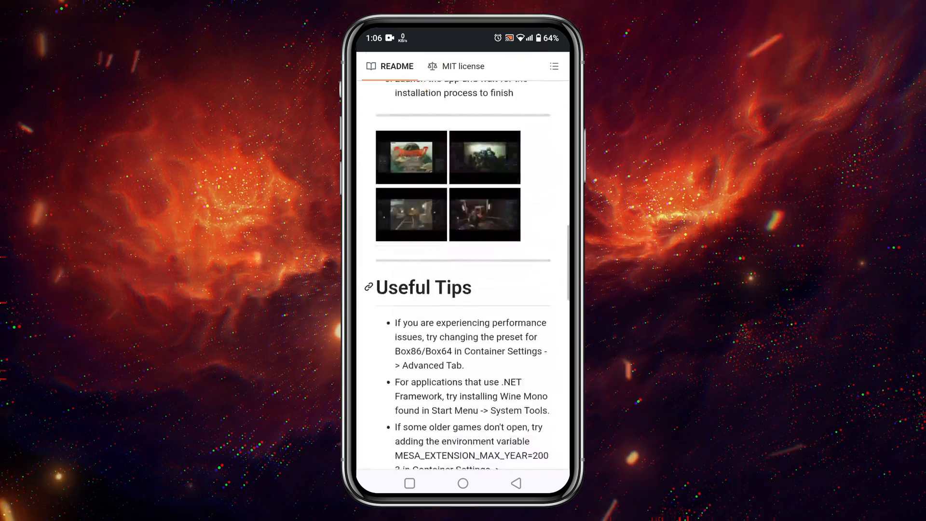
scroll("down", 3)
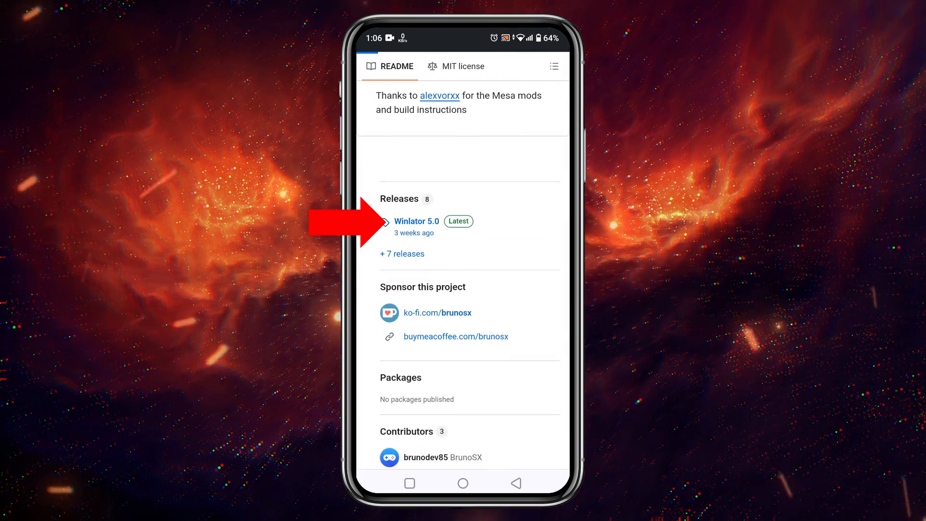
left_click(416, 220)
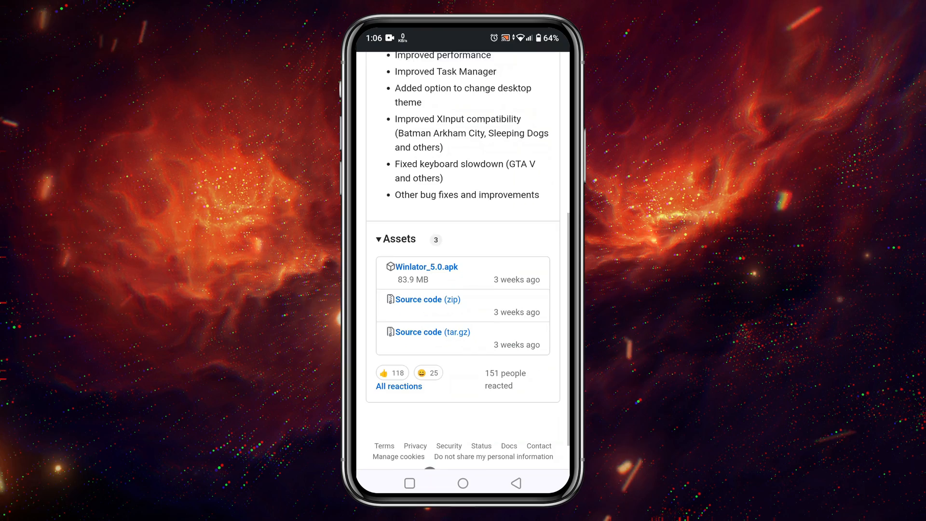
scroll("down", 3)
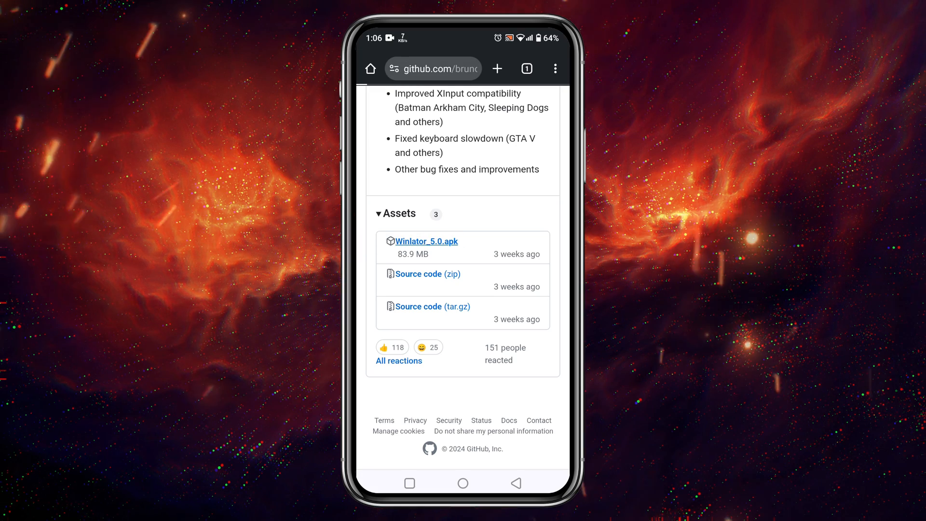
Step: Download Winlator_5.0.apk, install it and launch Winlator
left_click(427, 241)
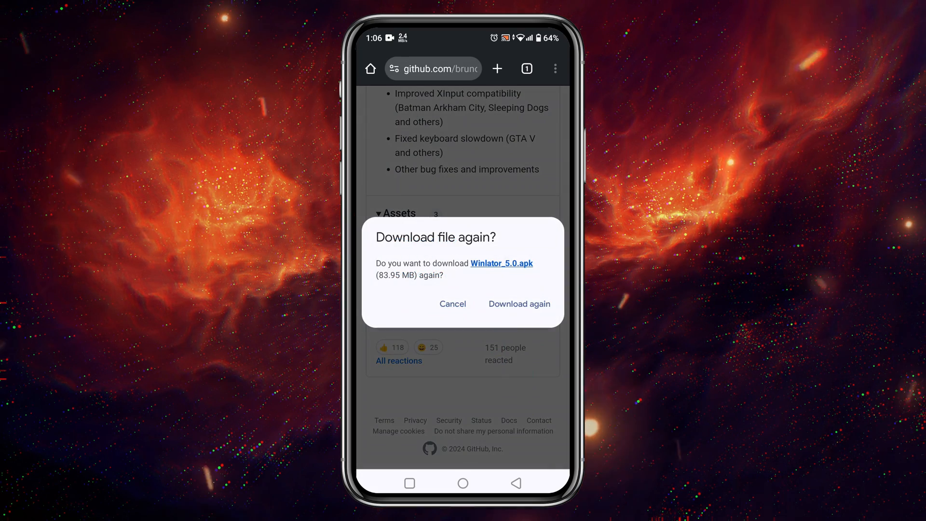
left_click(519, 304)
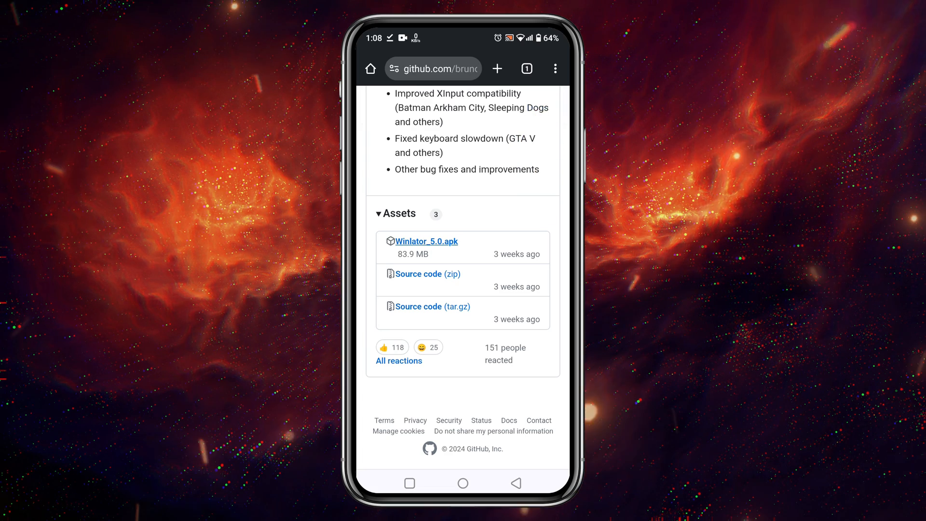
left_click(427, 241)
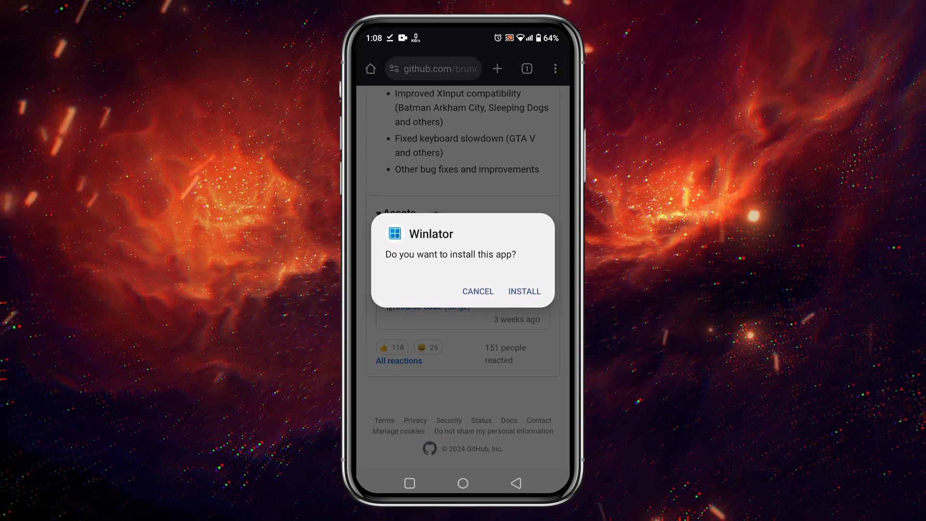
left_click(524, 291)
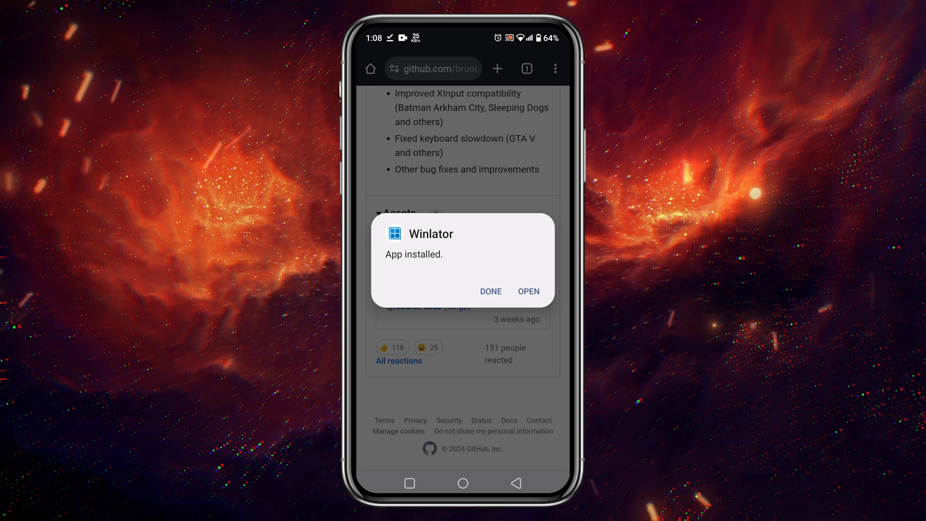
left_click(529, 291)
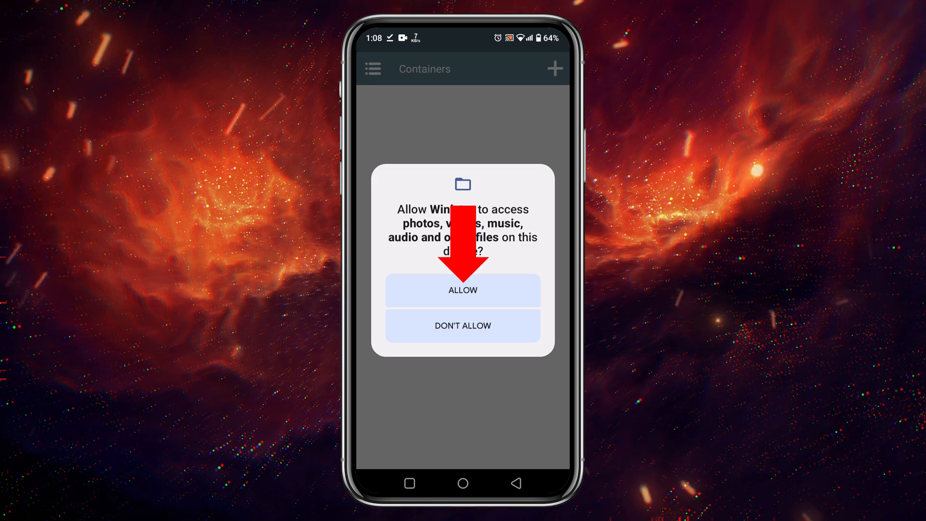
Step: Allow Winlator file access and accept downloading the obb image
left_click(463, 290)
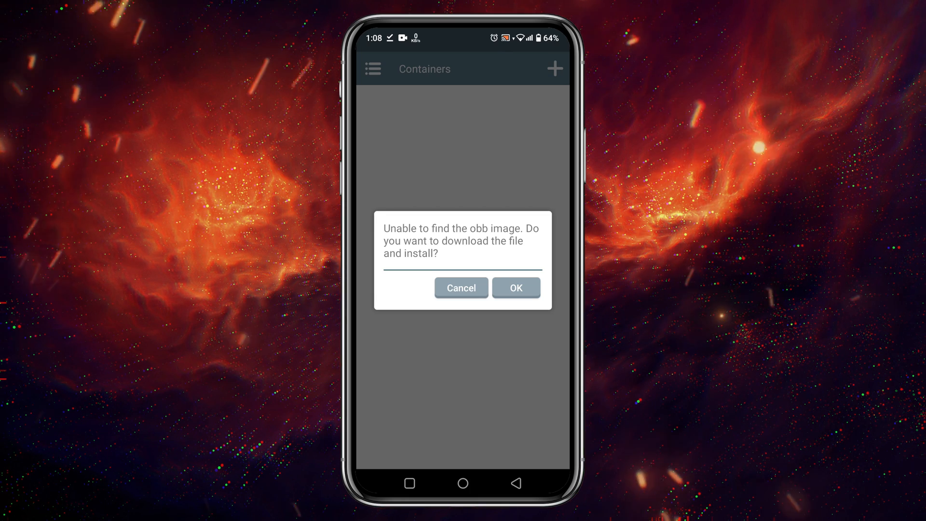
left_click(516, 287)
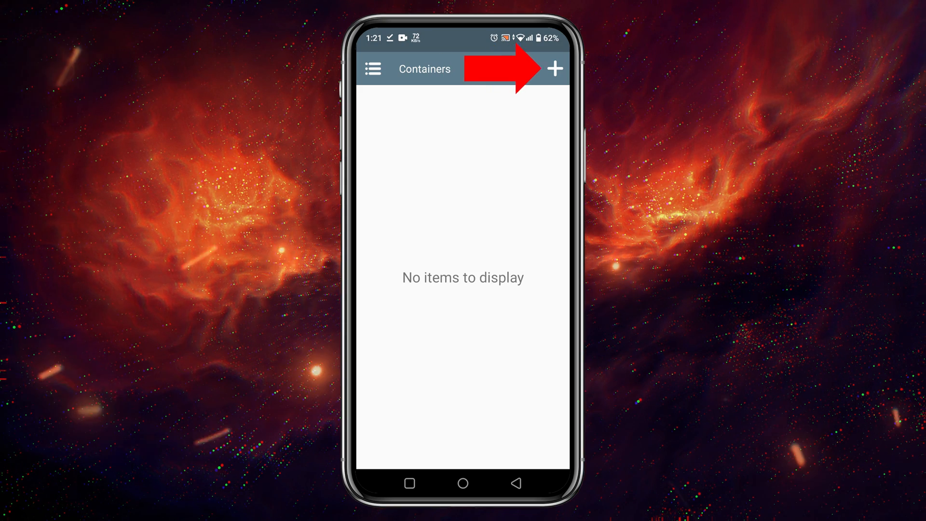
Step: Add a container named SUBSCRIBE and choose a 1280x720 (16:9) screen size
left_click(556, 68)
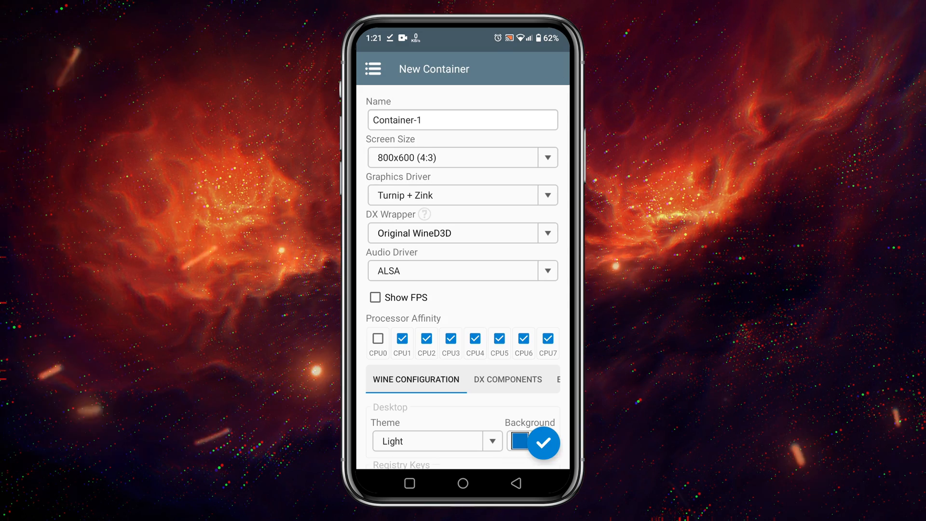
type("SUBSCRIBE")
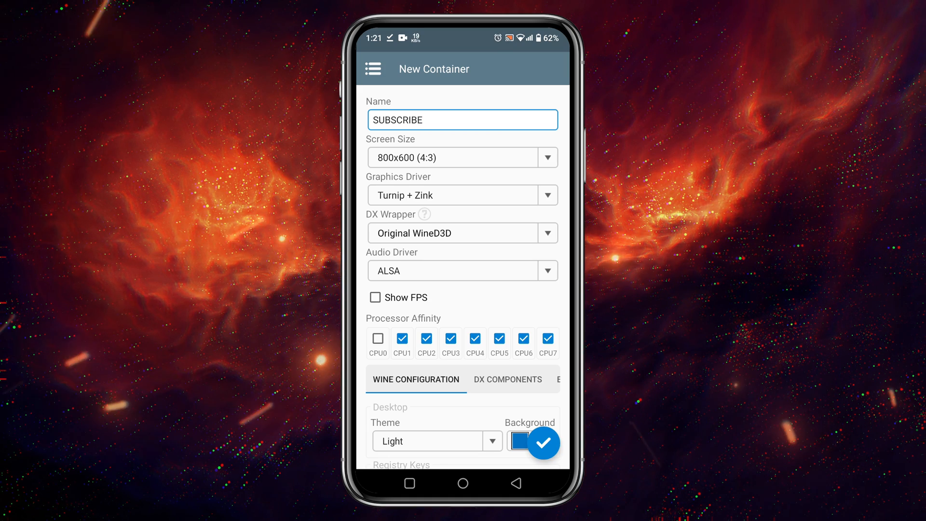
left_click(462, 157)
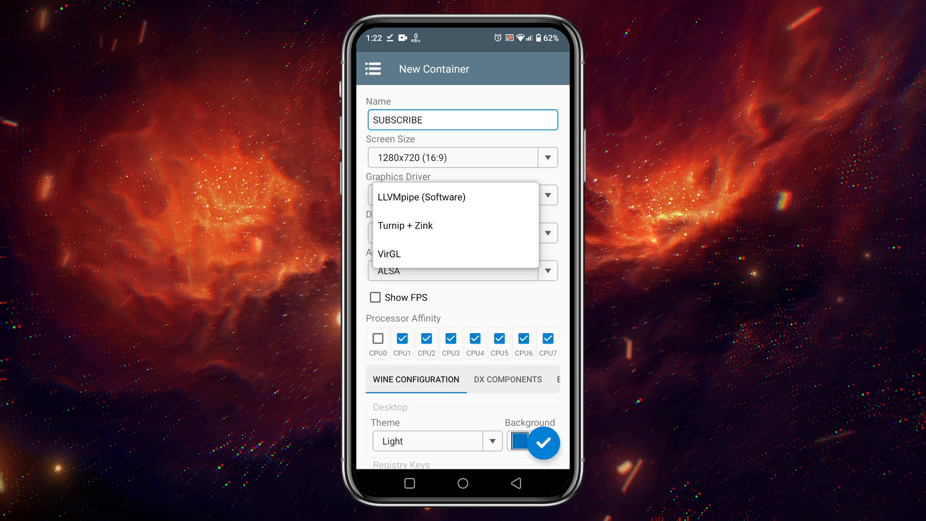
Step: Keep Turnip + Zink graphics and ALSA audio, and choose WineD3D 8.14 as DX wrapper
left_click(388, 254)
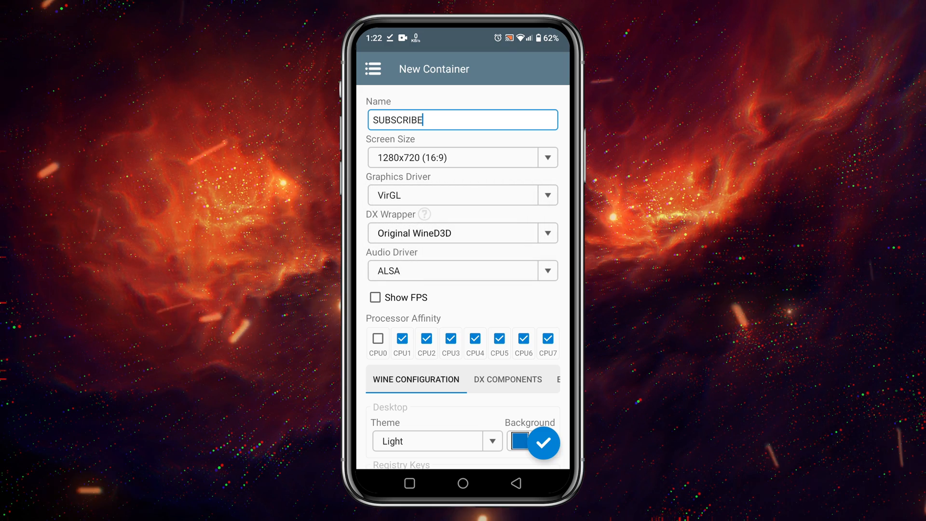
left_click(462, 195)
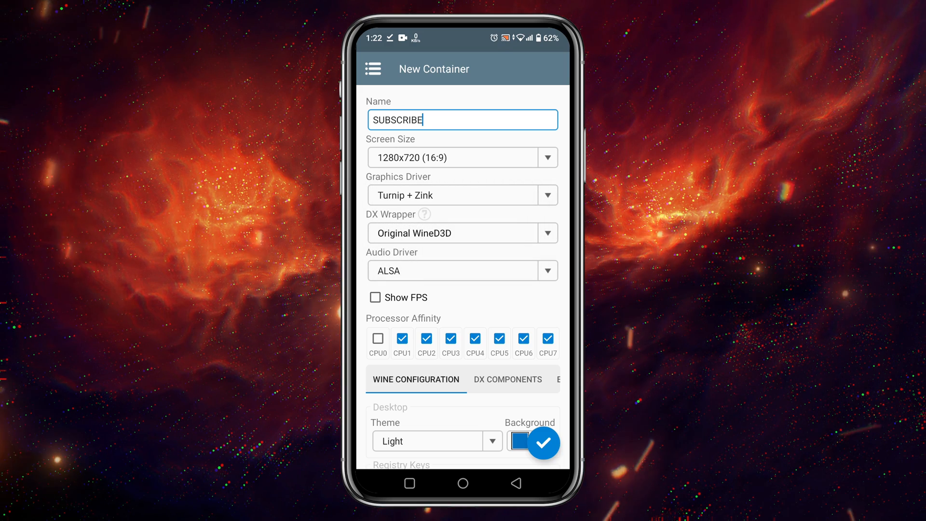
left_click(463, 233)
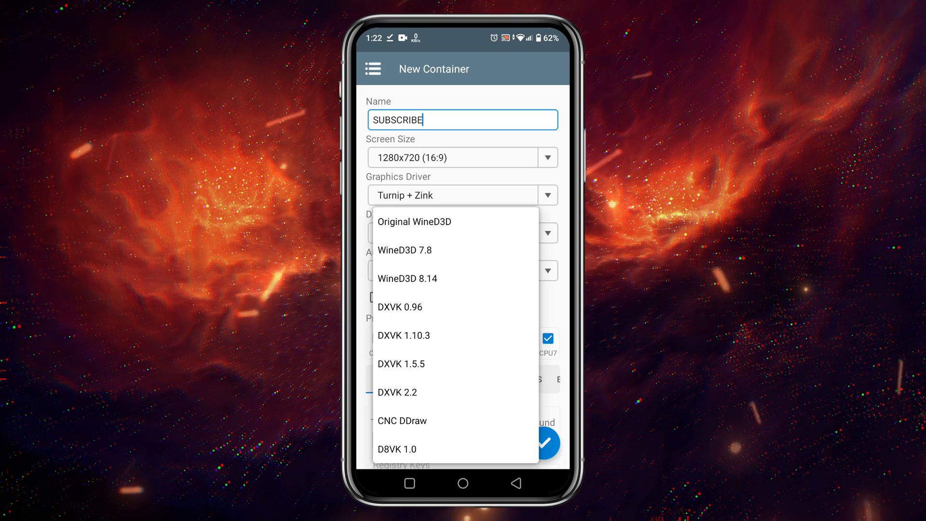
left_click(407, 279)
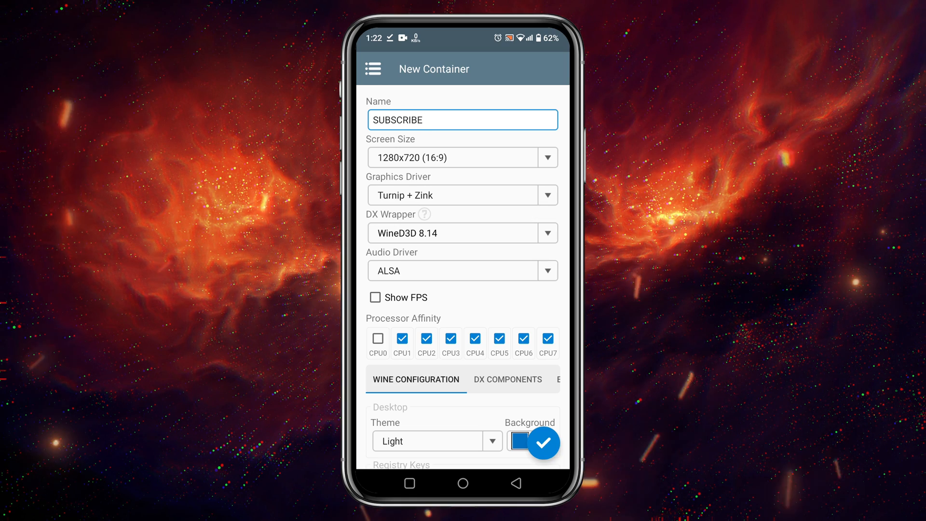
left_click(462, 271)
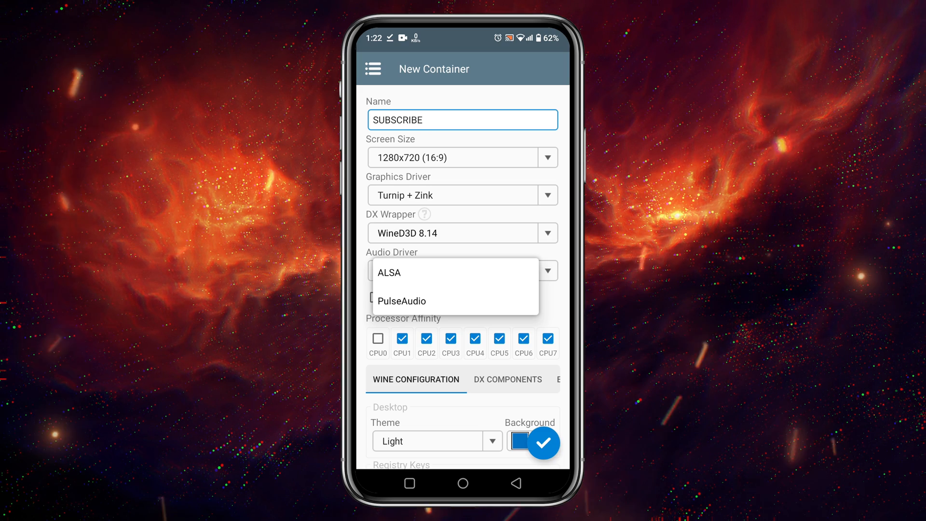
left_click(389, 272)
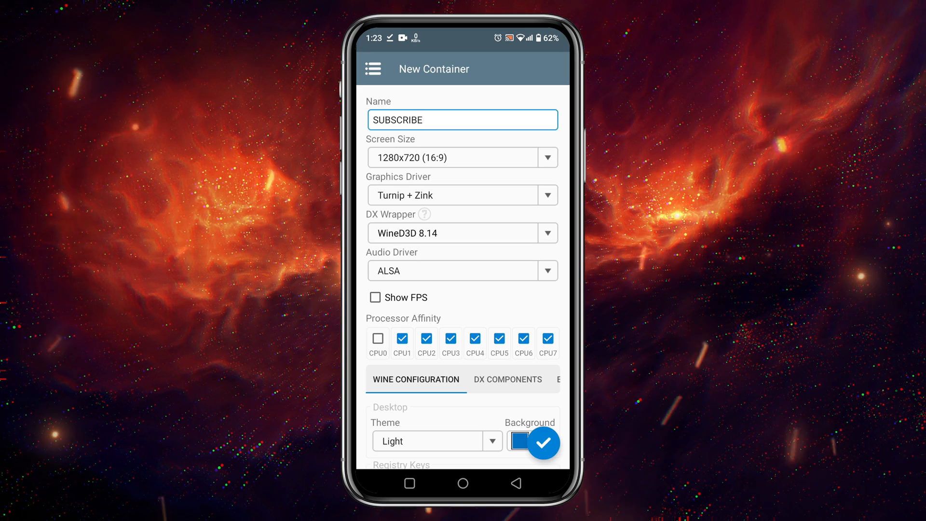
Step: Turn on the FPS display and enable CPU0 so all cores are used
left_click(376, 297)
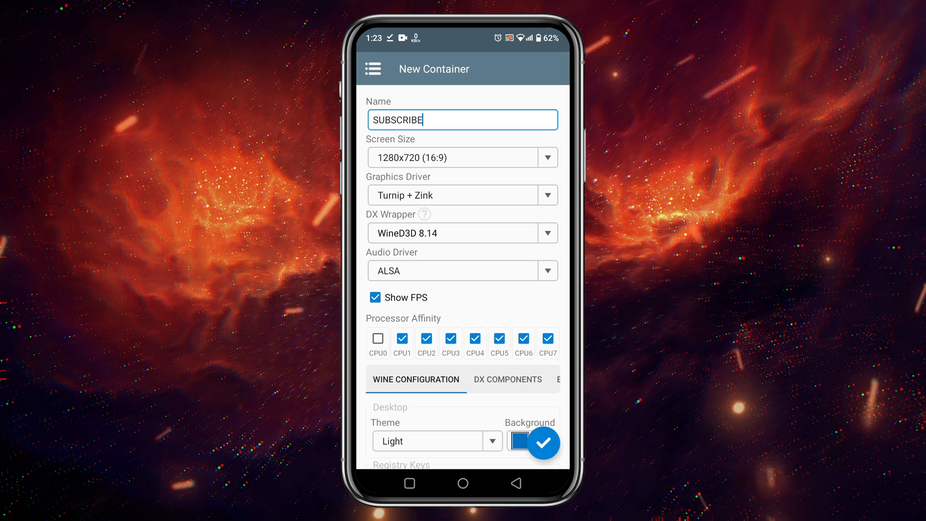
scroll("down", 3)
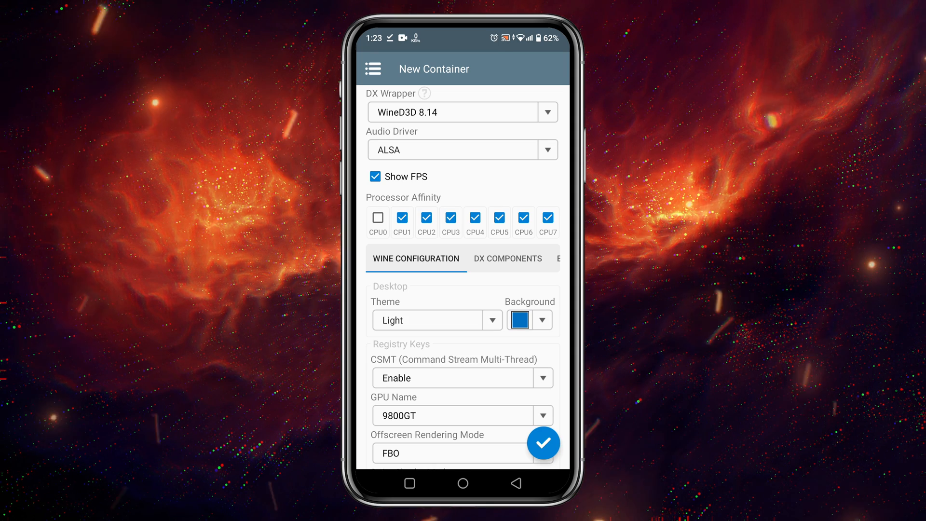
left_click(378, 216)
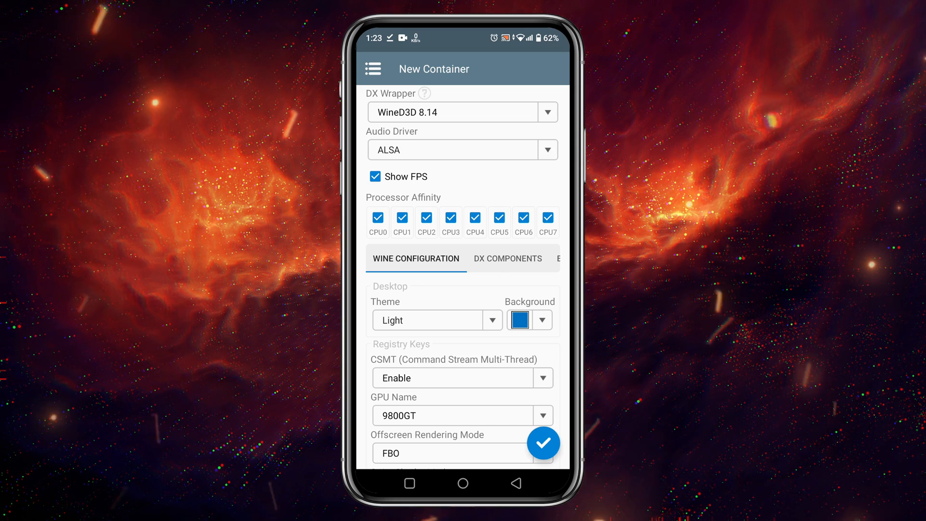
scroll("down", 3)
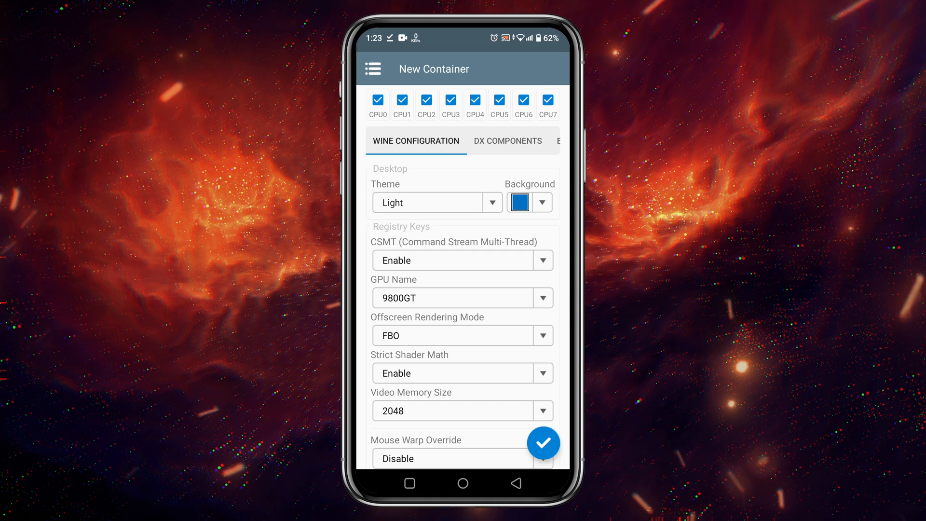
Step: Switch the desktop theme to Dark and change the CSMT option
left_click(436, 203)
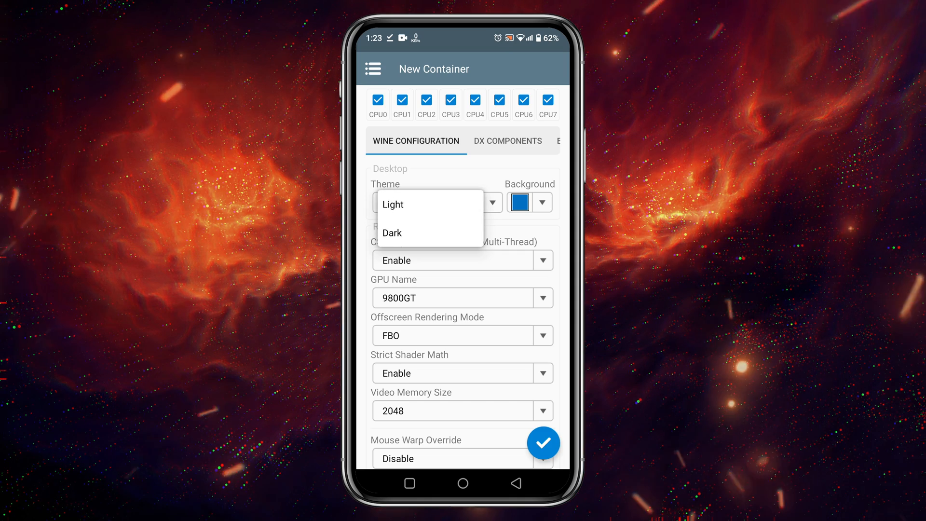
left_click(392, 233)
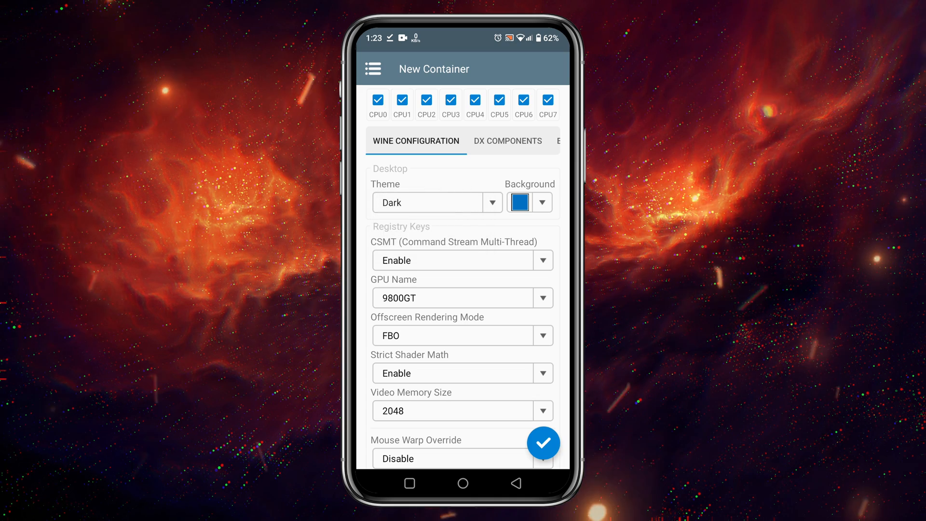
left_click(542, 202)
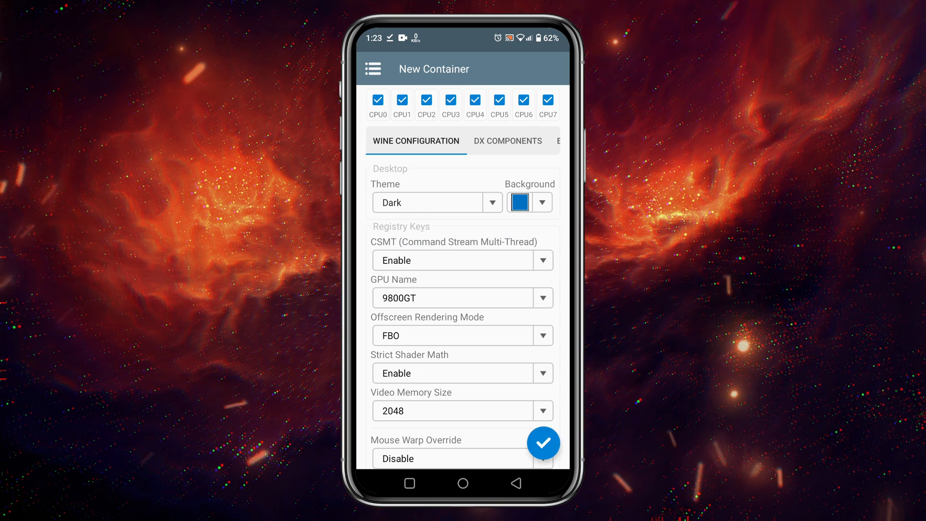
left_click(462, 260)
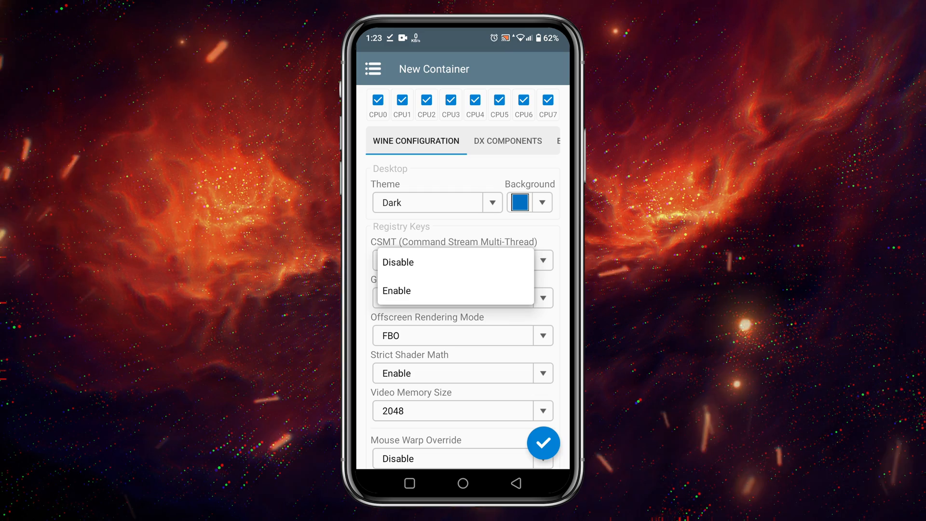
left_click(397, 290)
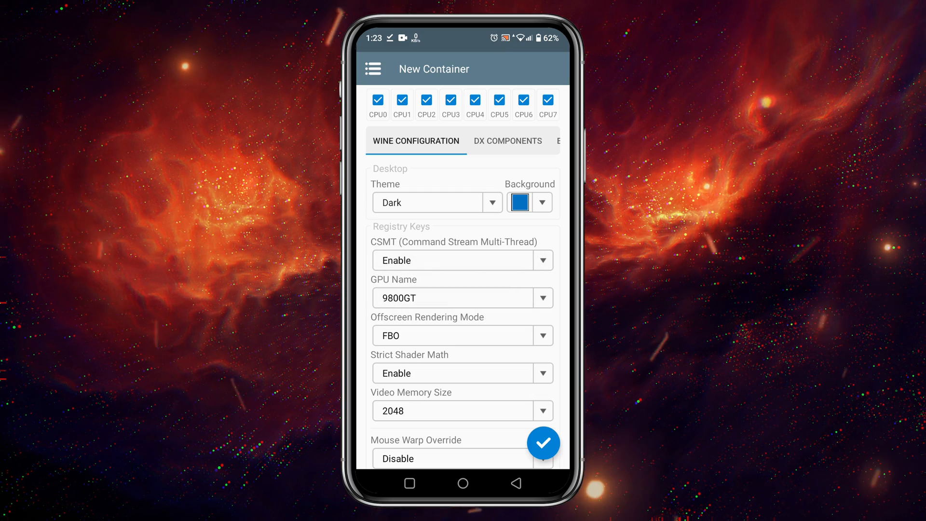
Step: Set the GPU name to GTX 1070 and save the SUBSCRIBE container
left_click(462, 298)
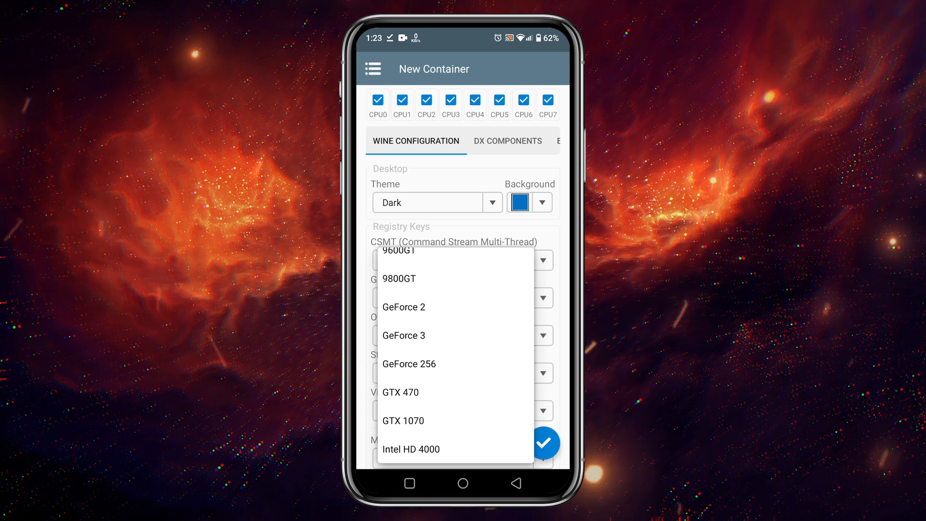
left_click(403, 420)
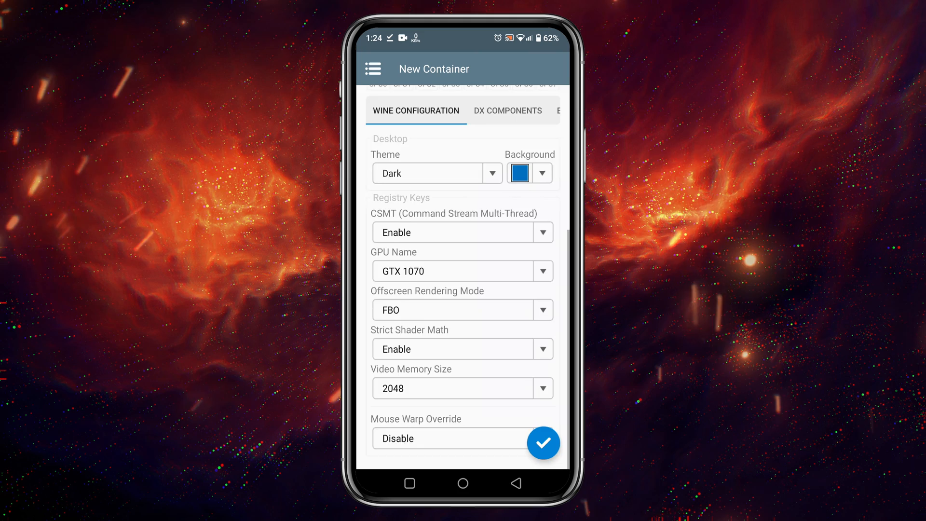
left_click(543, 443)
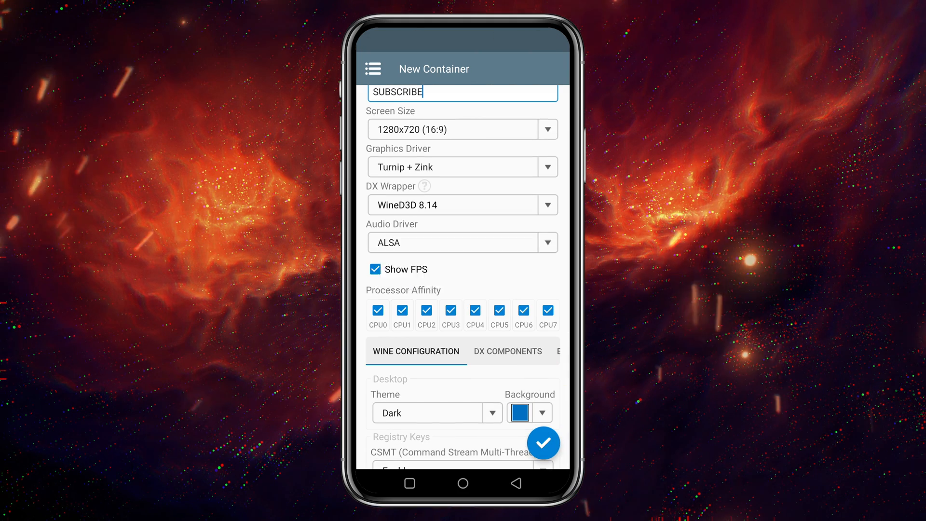
left_click(543, 443)
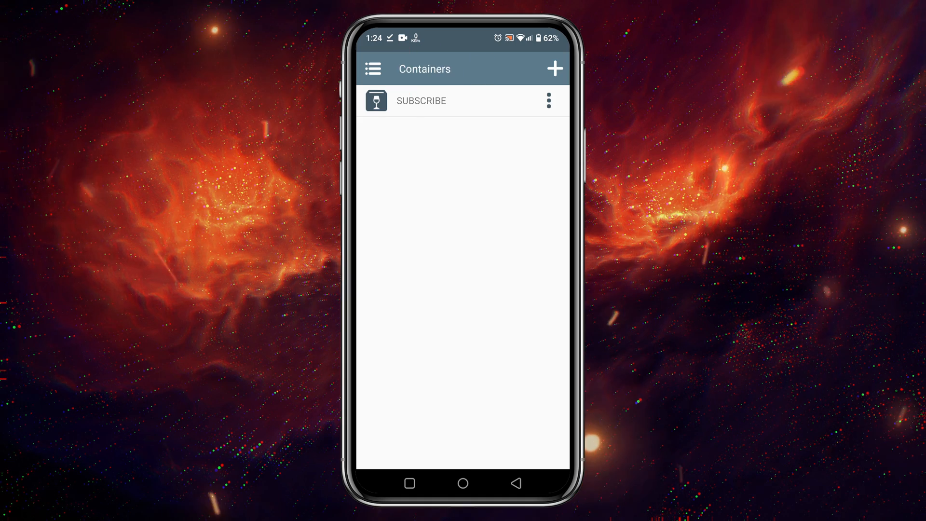
Step: In Input Controls, select the Virtual Gamepad profile and open its controls editor
left_click(373, 69)
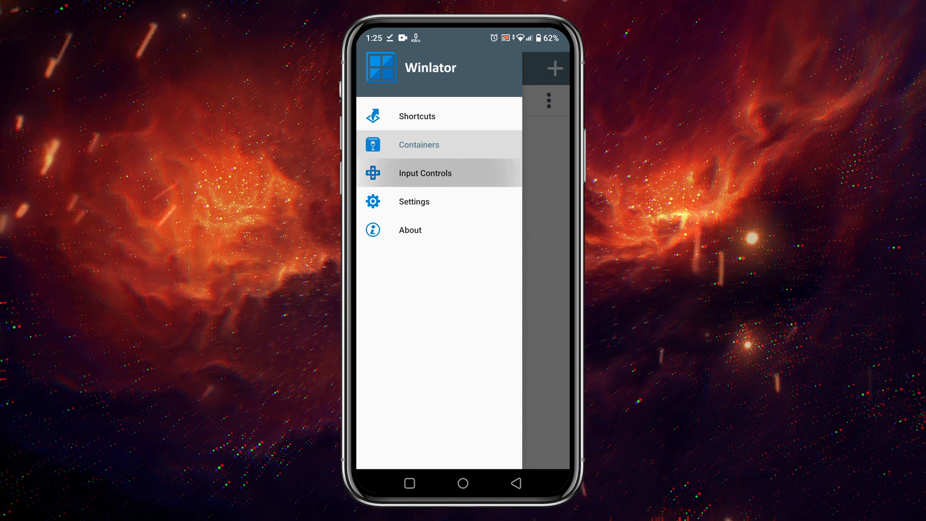
left_click(425, 173)
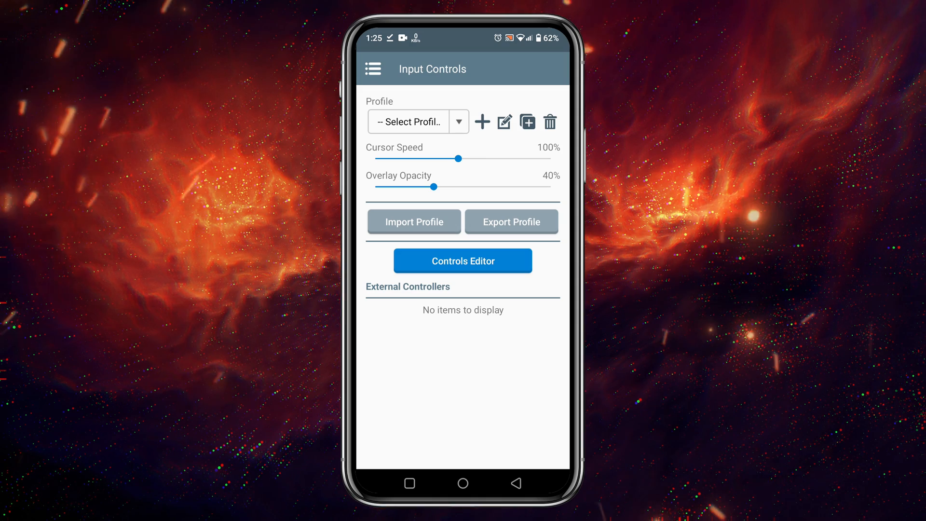
left_click(417, 122)
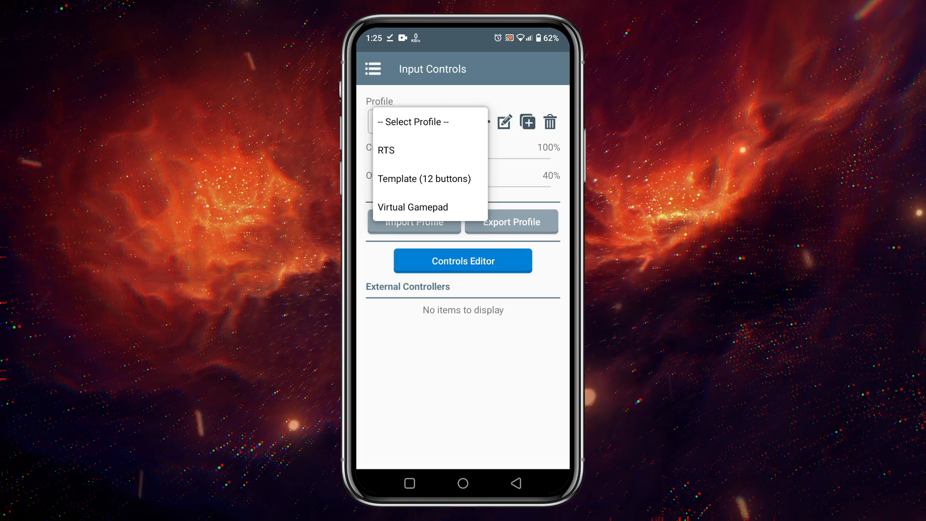
left_click(412, 207)
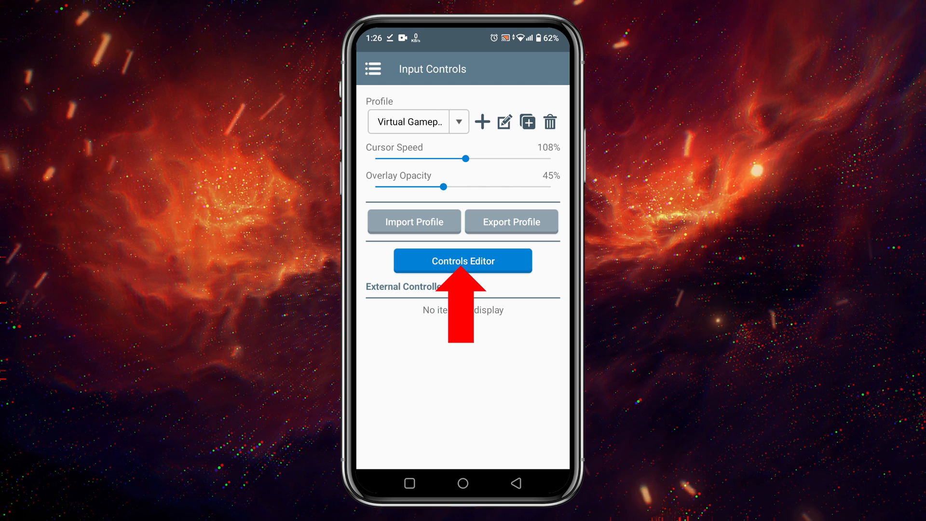
left_click(463, 261)
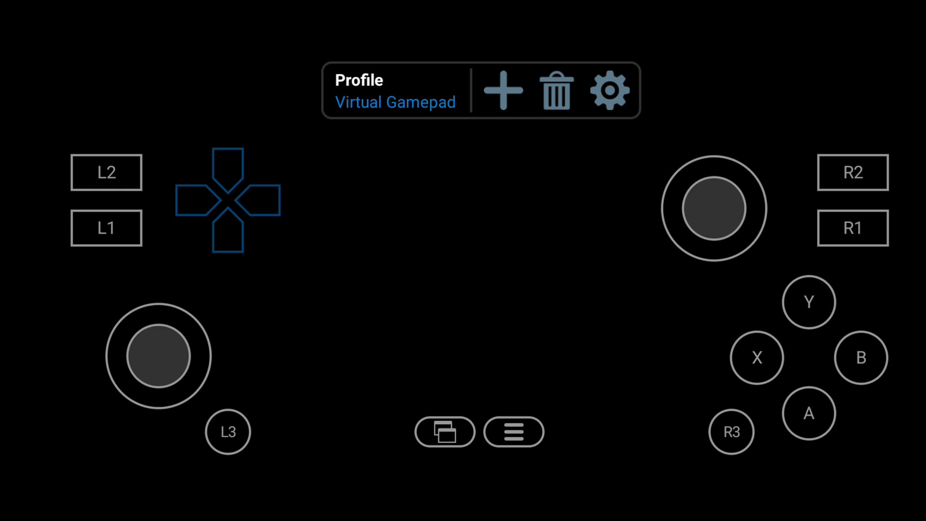
Step: Add a ROUND RECT shaped button to the gamepad layout and bind a keyboard key
left_click(229, 201)
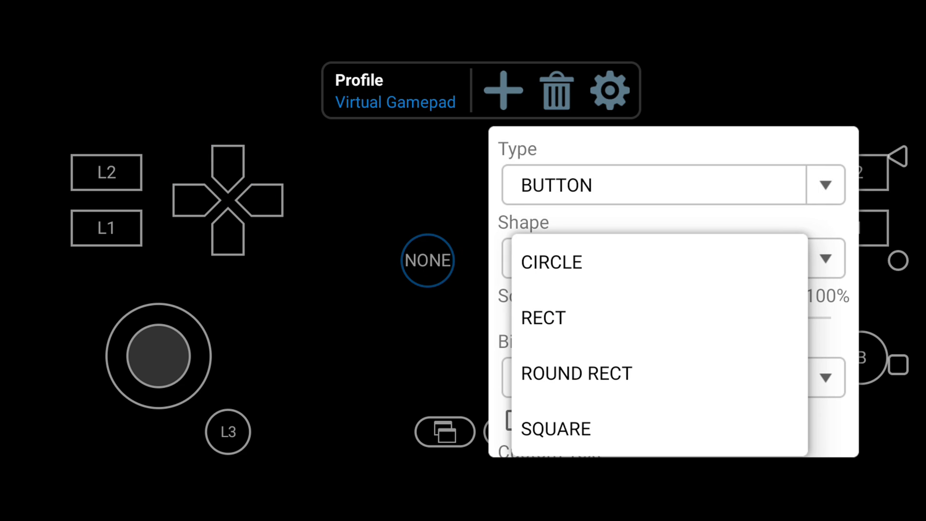
left_click(576, 373)
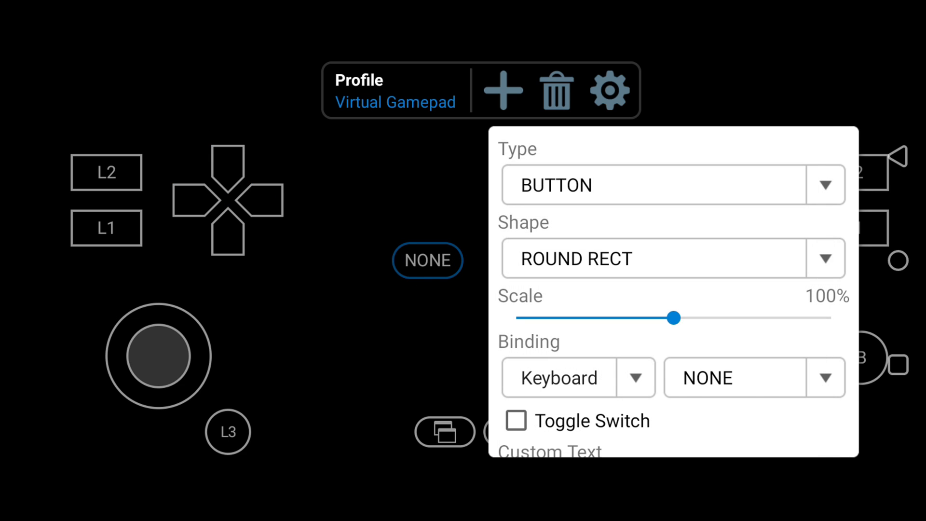
left_click(516, 420)
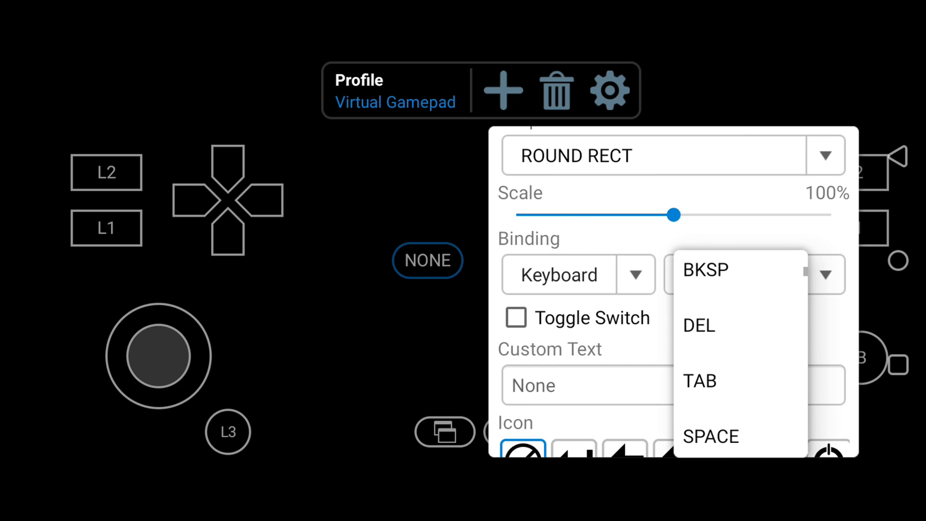
scroll("down", 3)
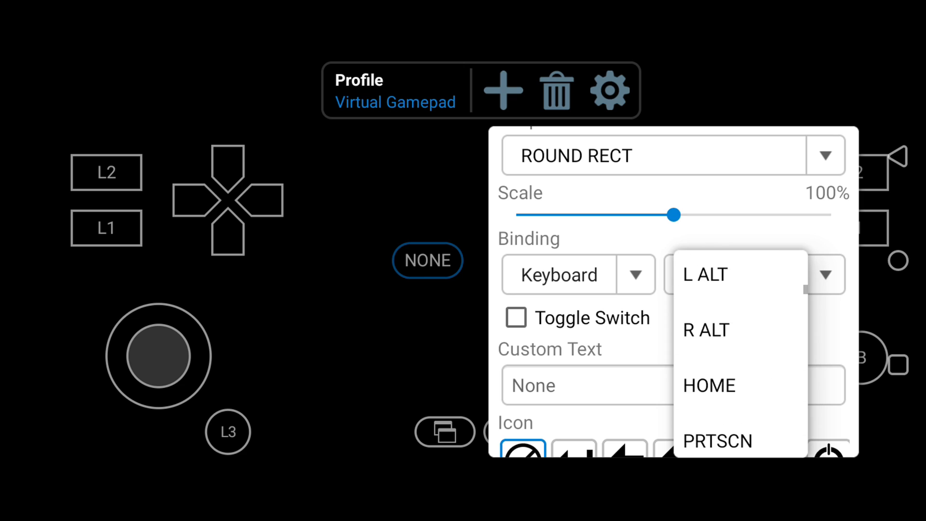
left_click(709, 386)
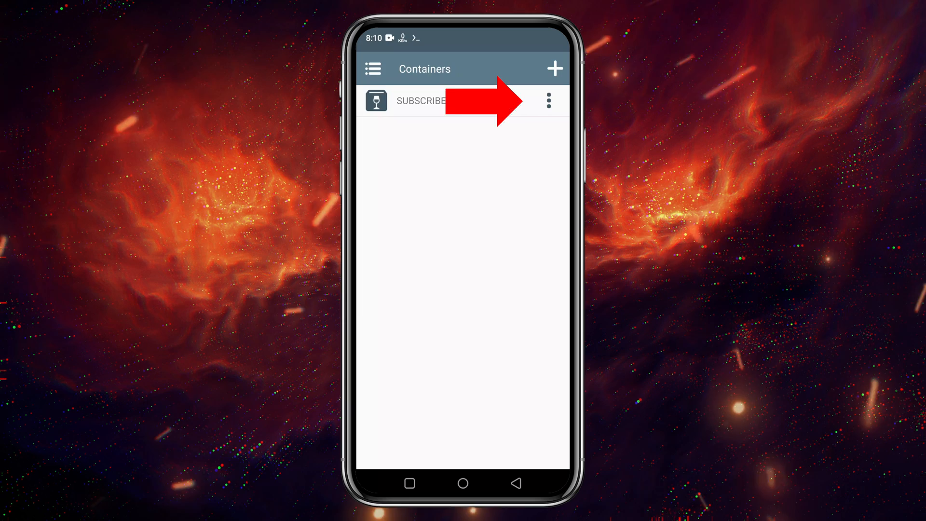
Step: Run the SUBSCRIBE container from its actions menu and open the Windows Start menu
left_click(549, 101)
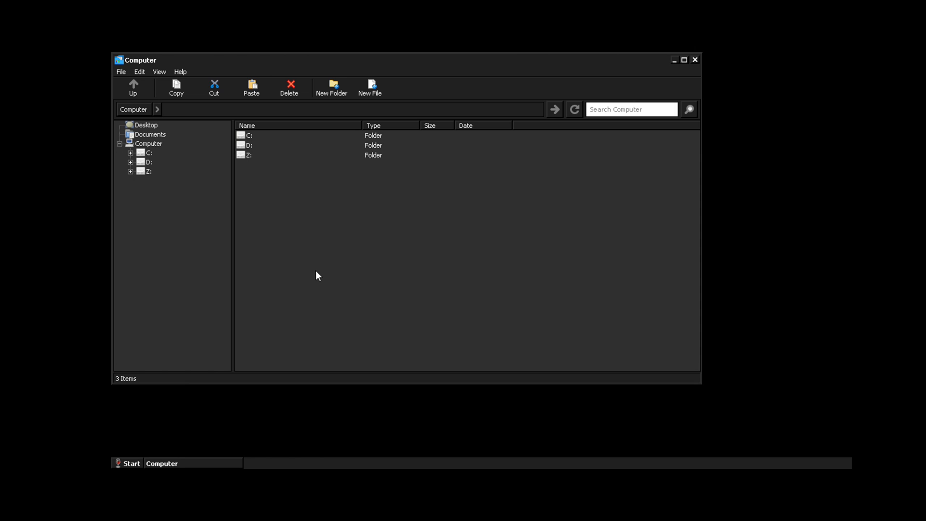
mouse_move(124, 458)
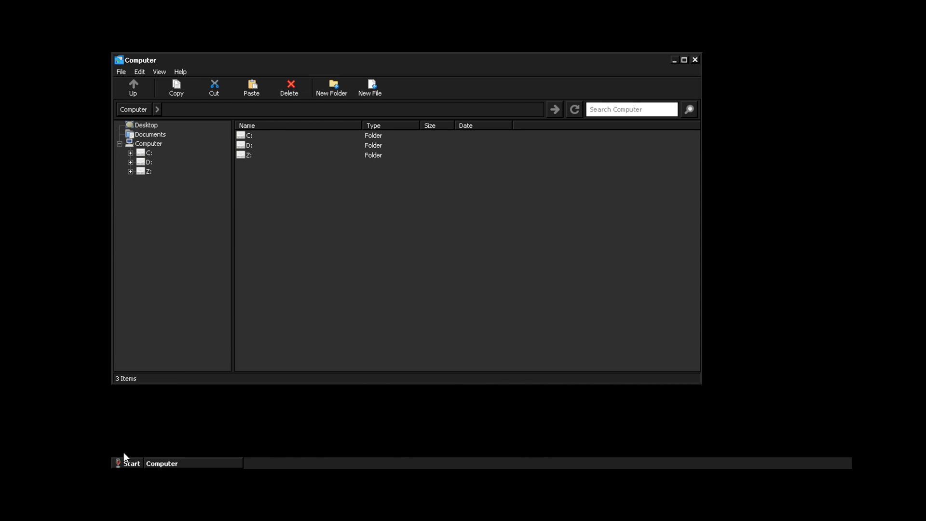
left_click(127, 463)
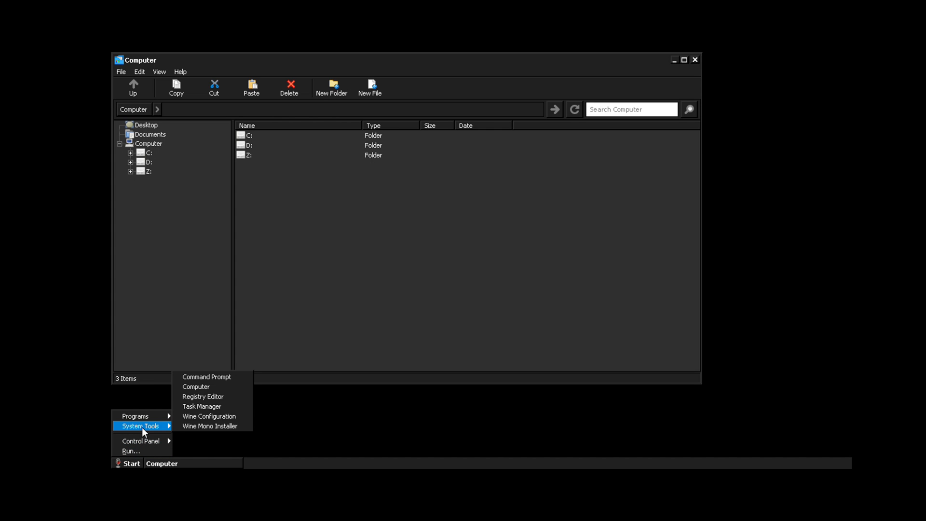
mouse_move(153, 436)
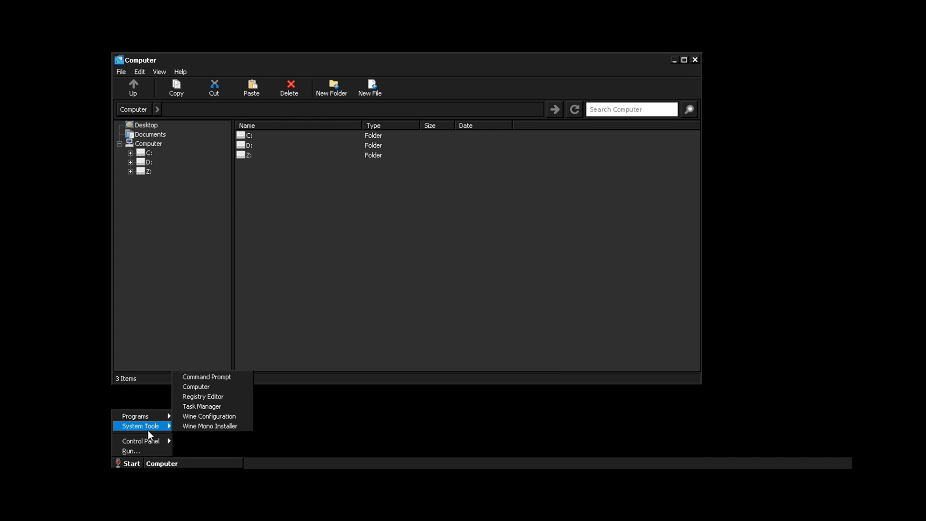
mouse_move(225, 400)
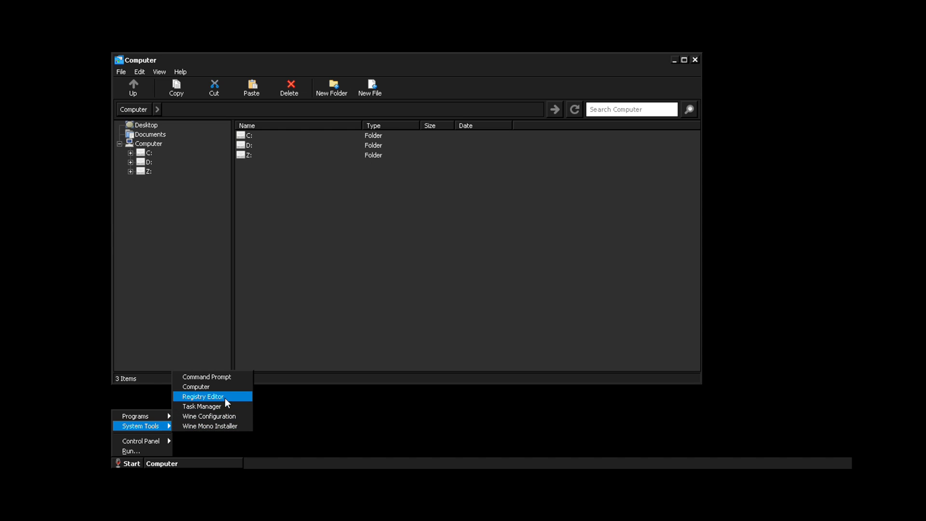
mouse_move(266, 356)
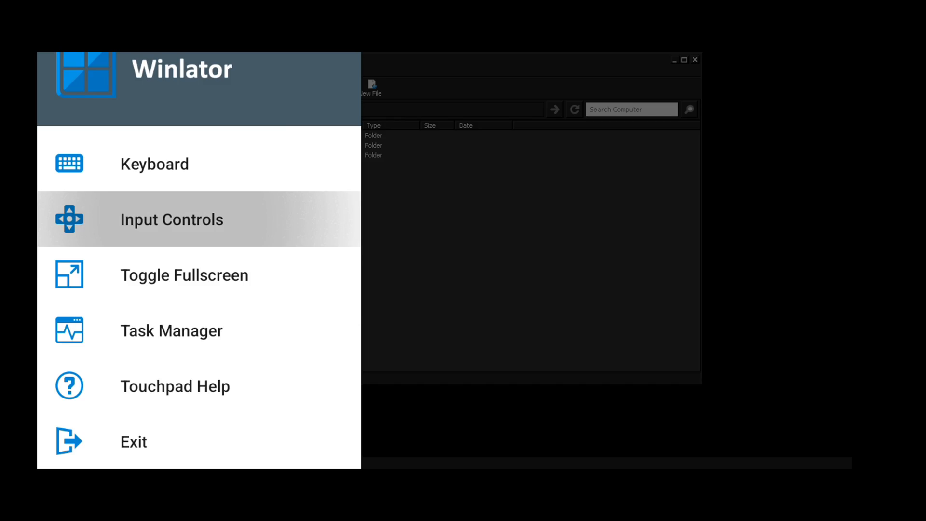
Step: Select the Virtual Gamepad profile under Input Controls for this session
left_click(171, 219)
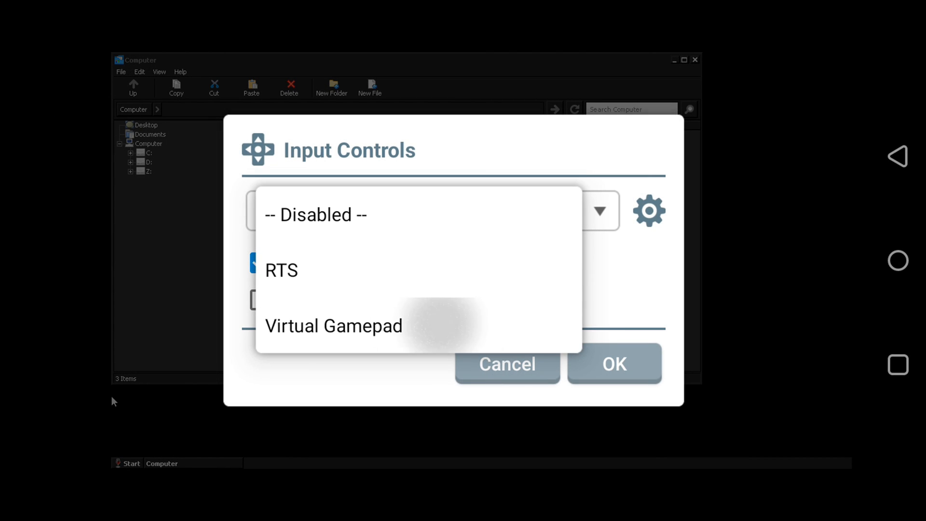
left_click(334, 325)
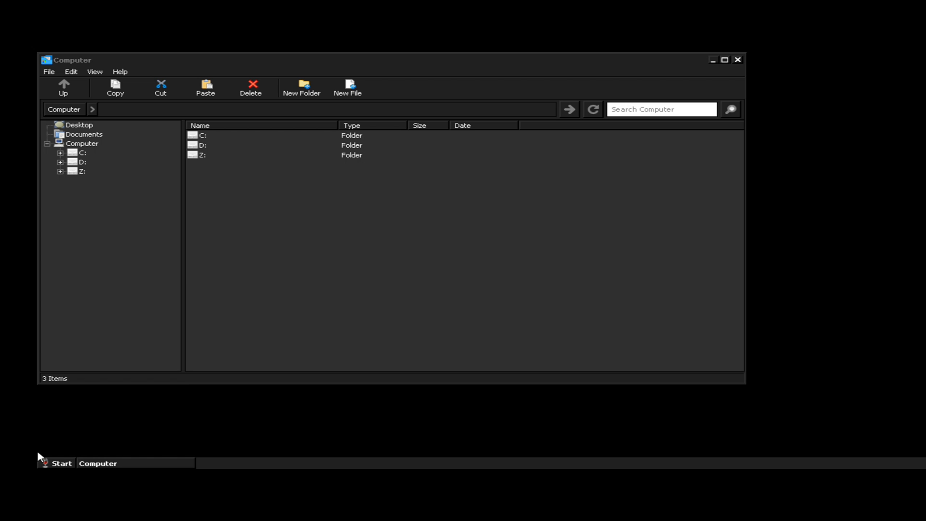
mouse_move(196, 152)
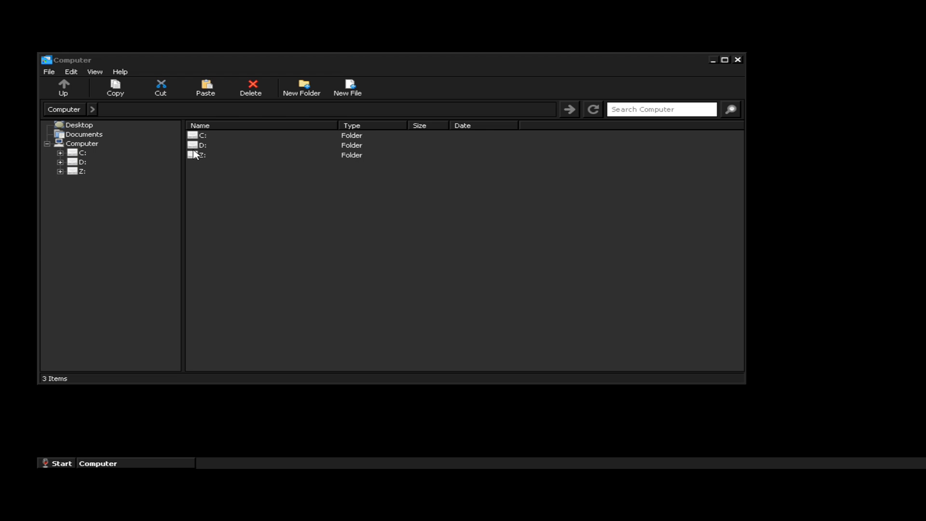
mouse_move(194, 149)
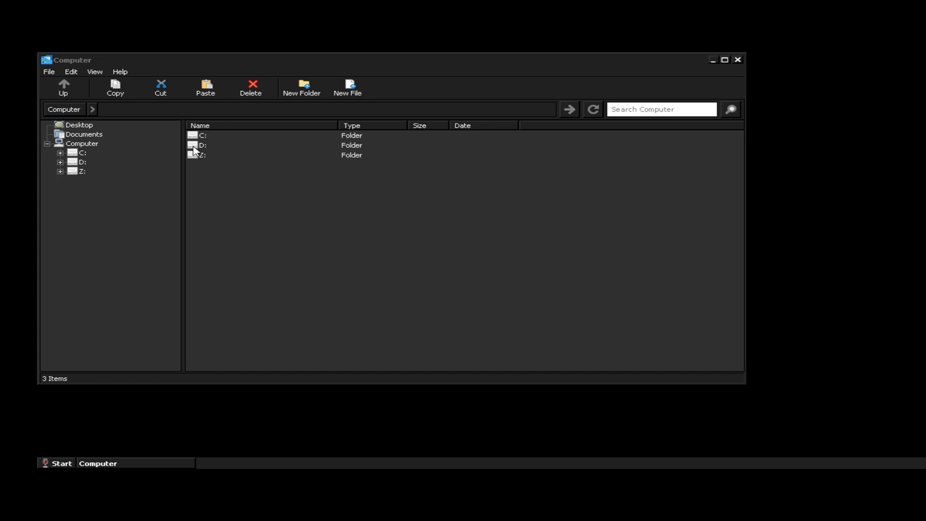
Step: Run D:\Freedom Fighters\Launcher.exe and hit PLAY to start the game
double_click(203, 145)
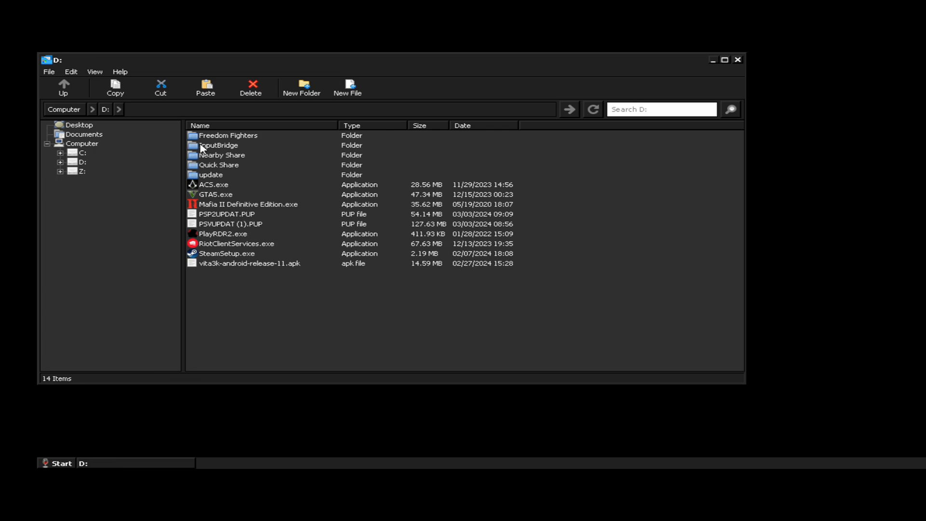
double_click(228, 135)
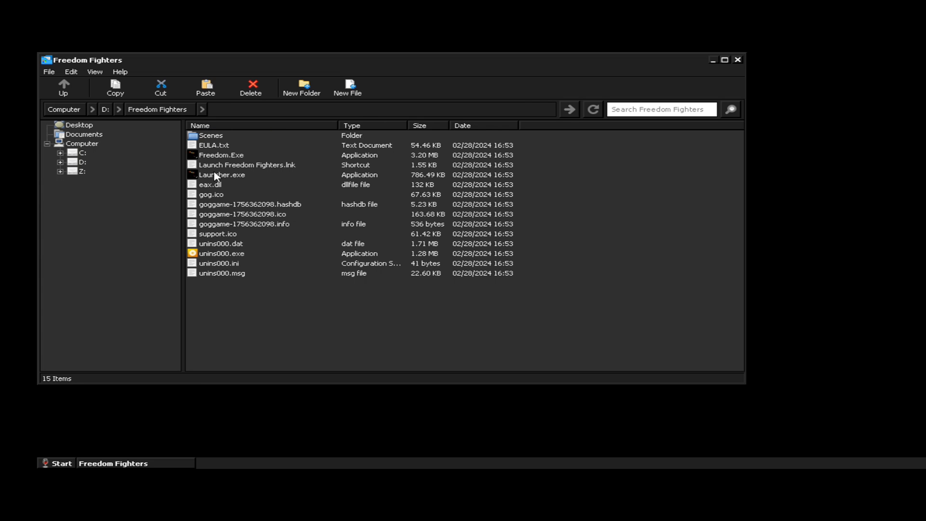
double_click(222, 174)
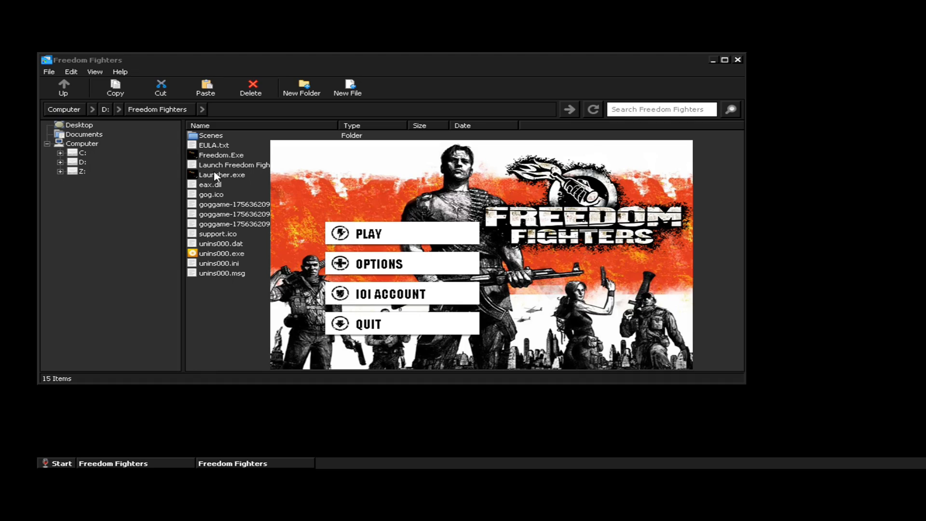
mouse_move(383, 240)
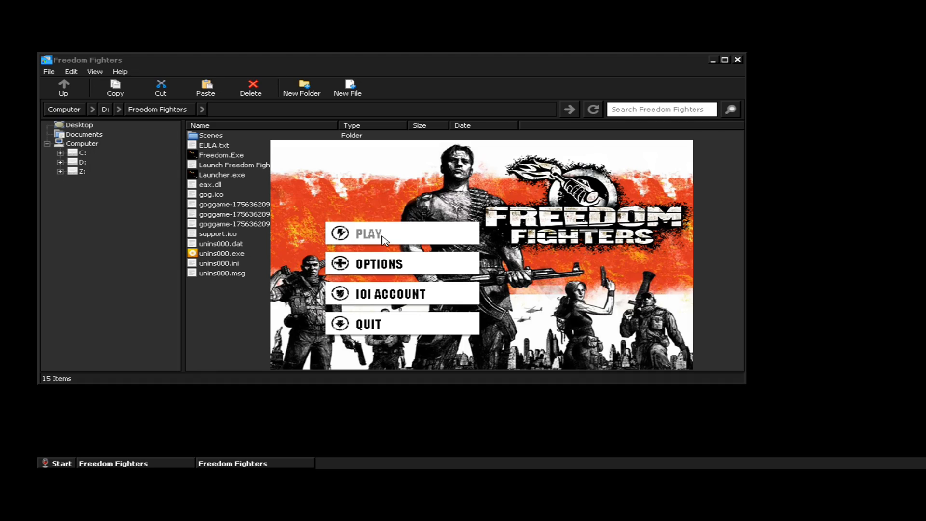
left_click(383, 234)
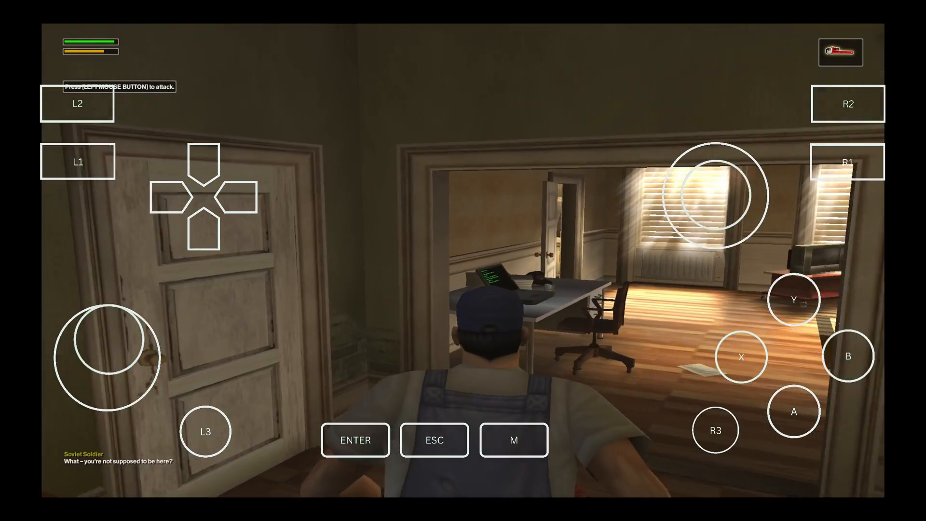